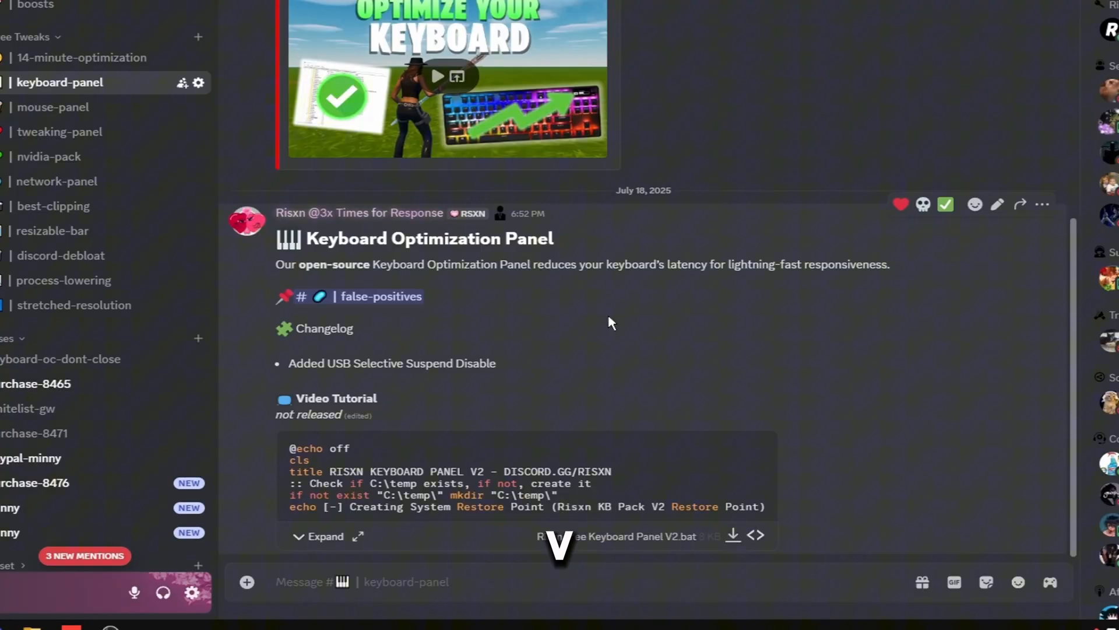
- Run Risxn Free Keyboard Panel V2.bat from the kb folder as administrator
right_click(415, 195)
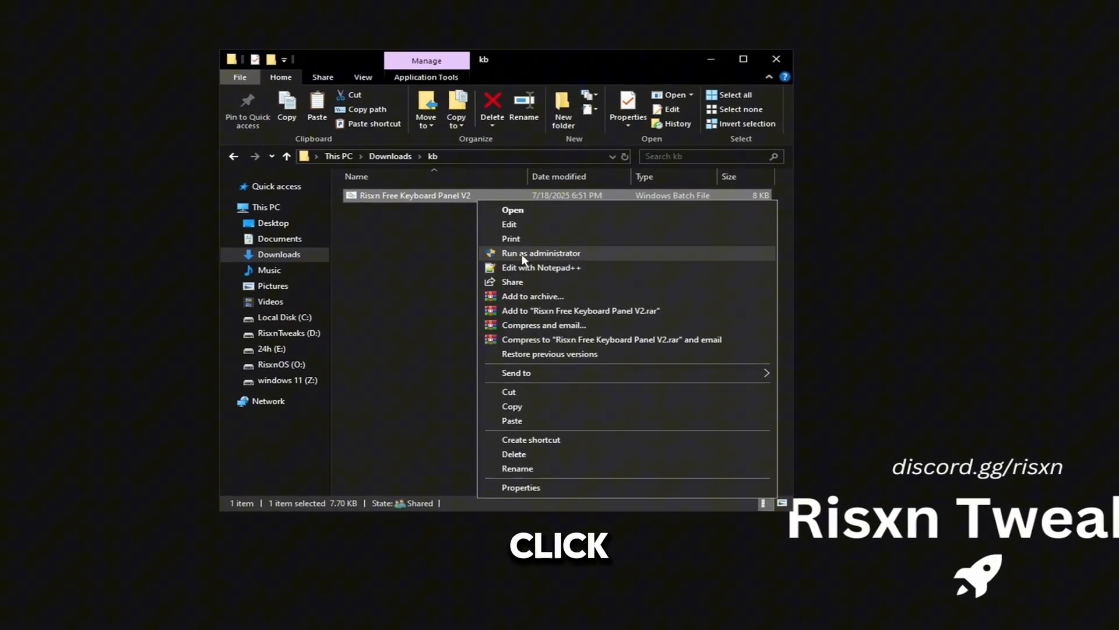
click(541, 253)
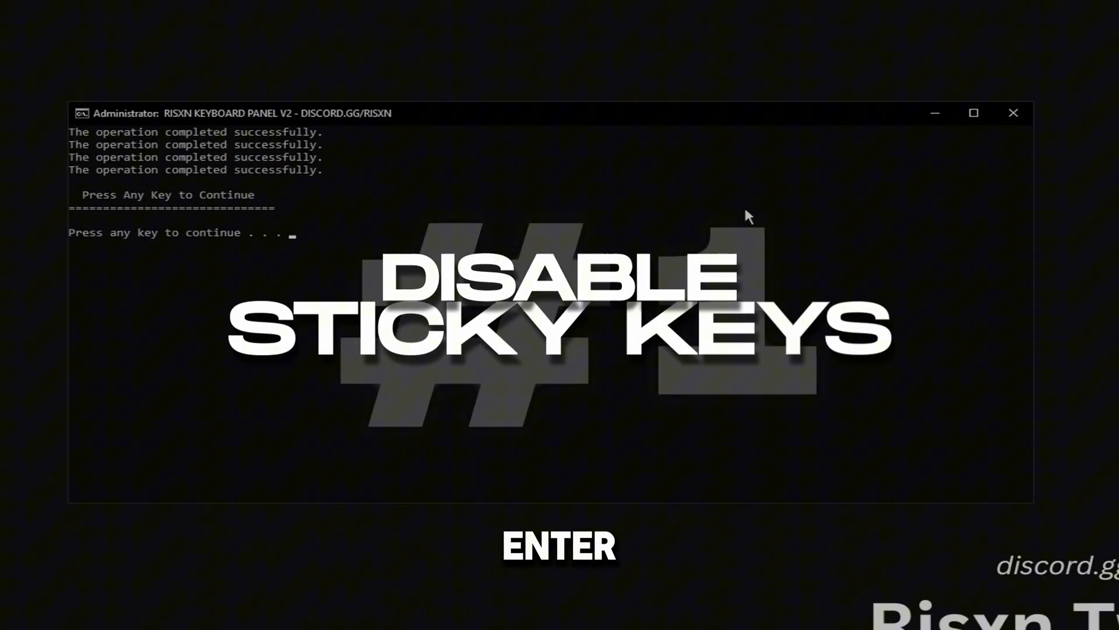
- Continue past the sticky keys completion and choose option 2, Extra Tweaks
key(enter)
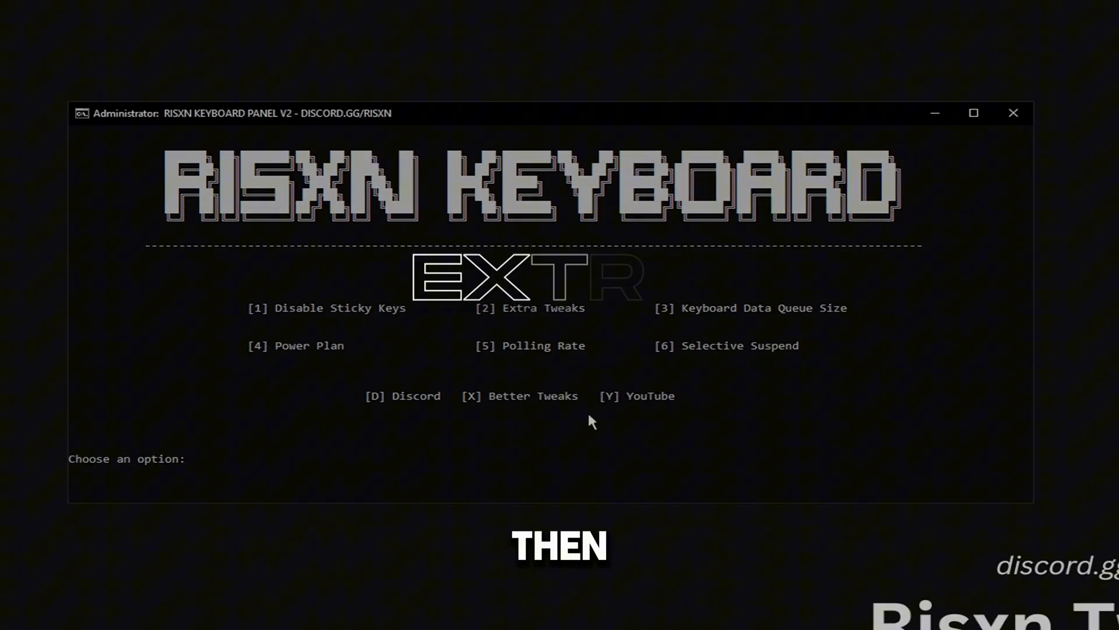
text(2)
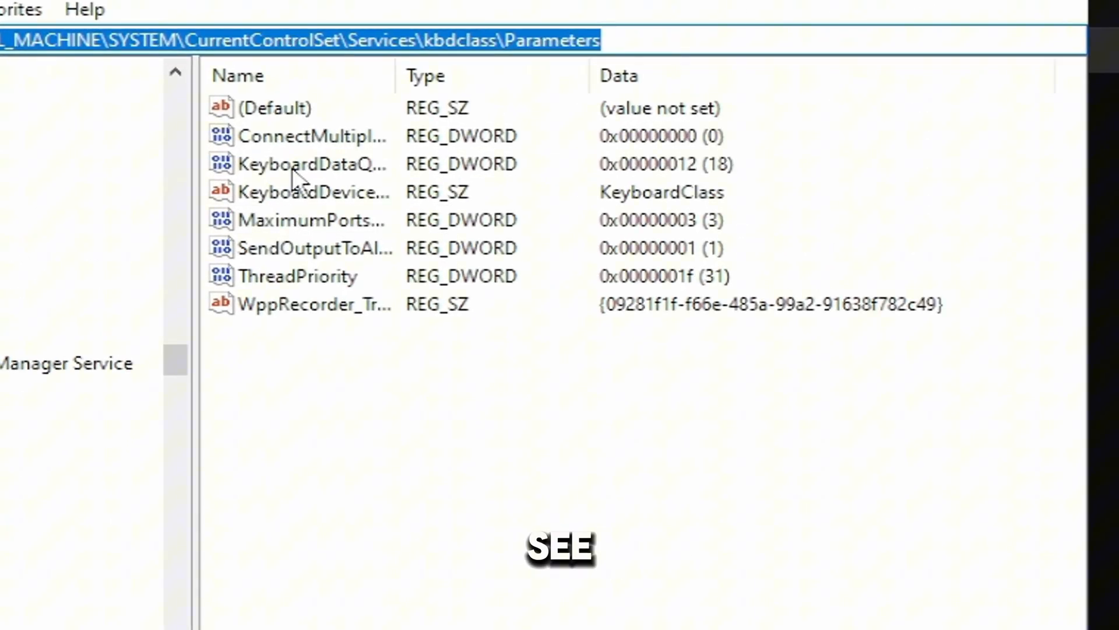
- Set KeyboardDataQueueSize under kbdclass Parameters to hexadecimal 12 and save it
double_click(314, 164)
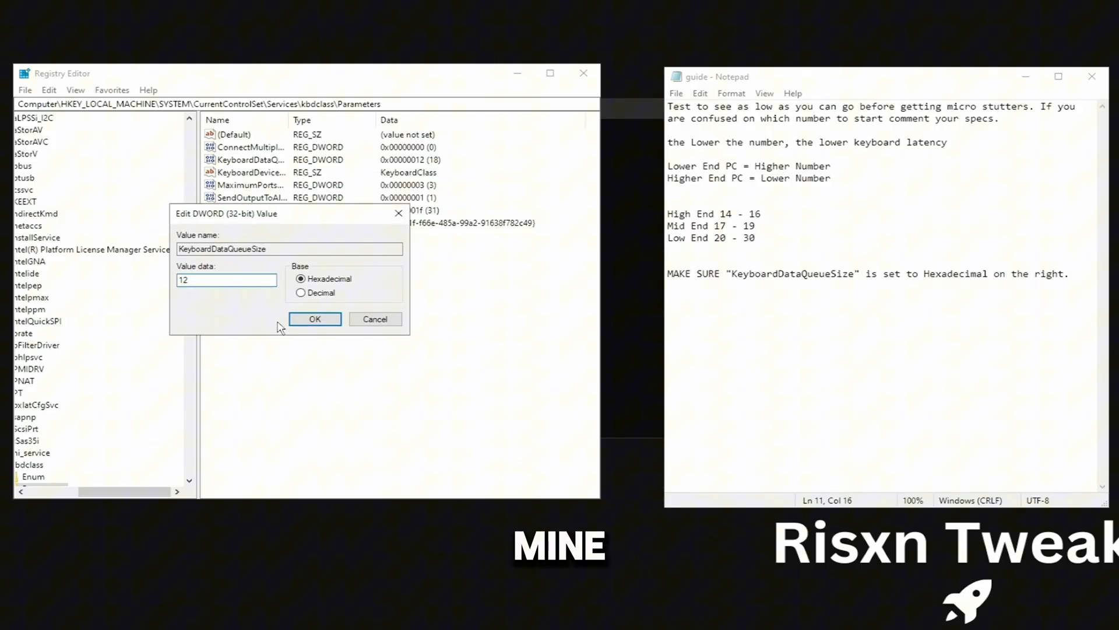
click(314, 318)
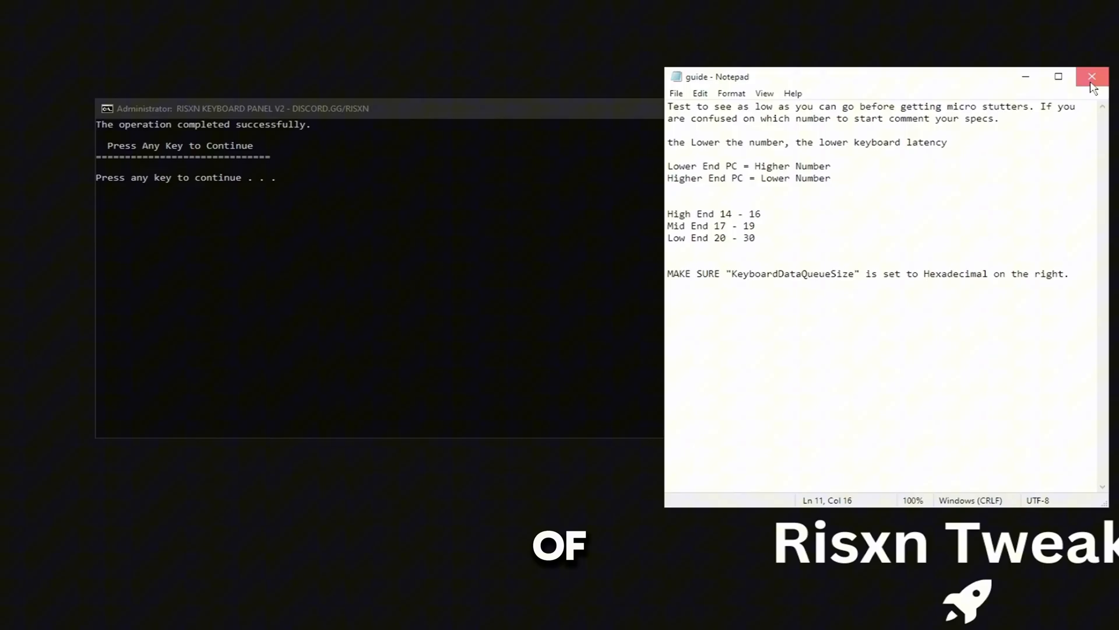
- Close the queue size guide and scroll Power Options to the Risxn power plans
click(1091, 76)
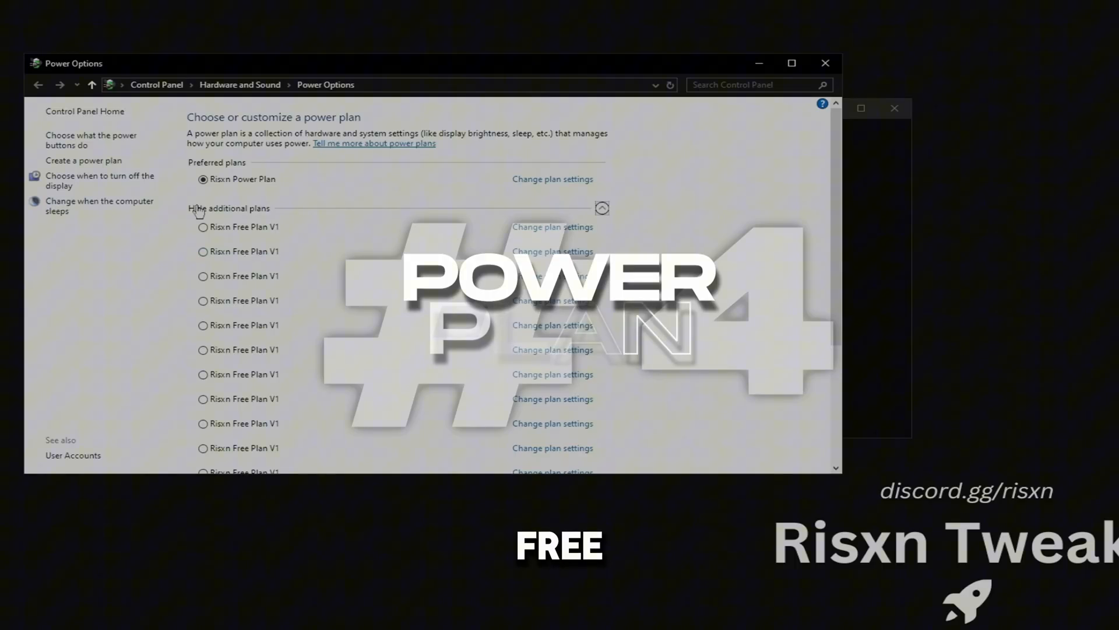
scroll(down, 3)
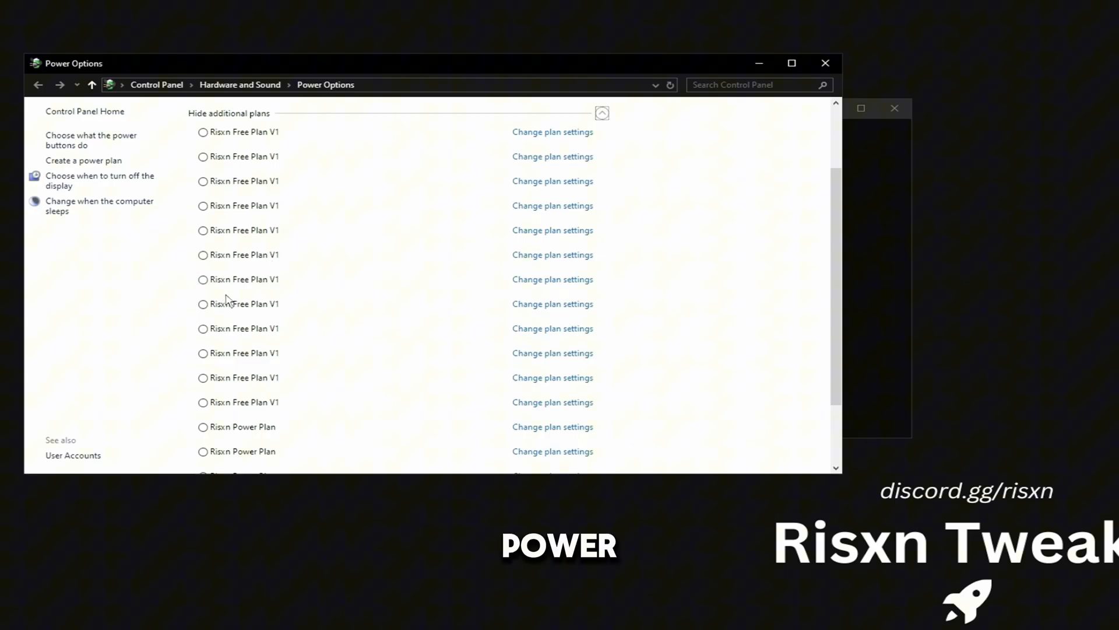
mouse_move(257, 272)
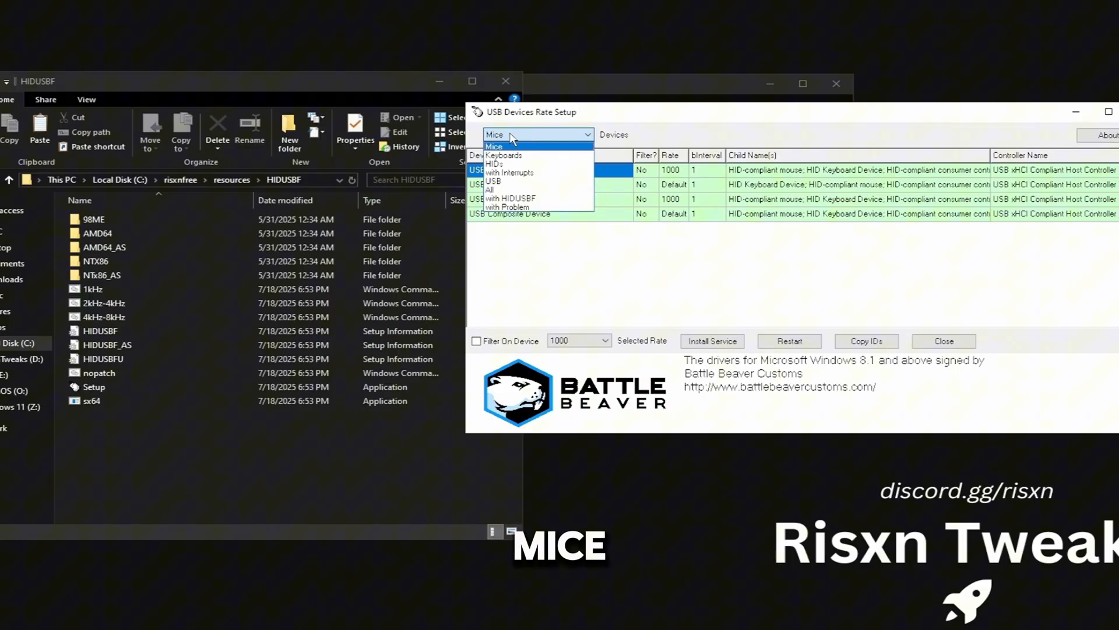
- Filter the USB Devices Rate Setup list to keyboard devices only
click(504, 155)
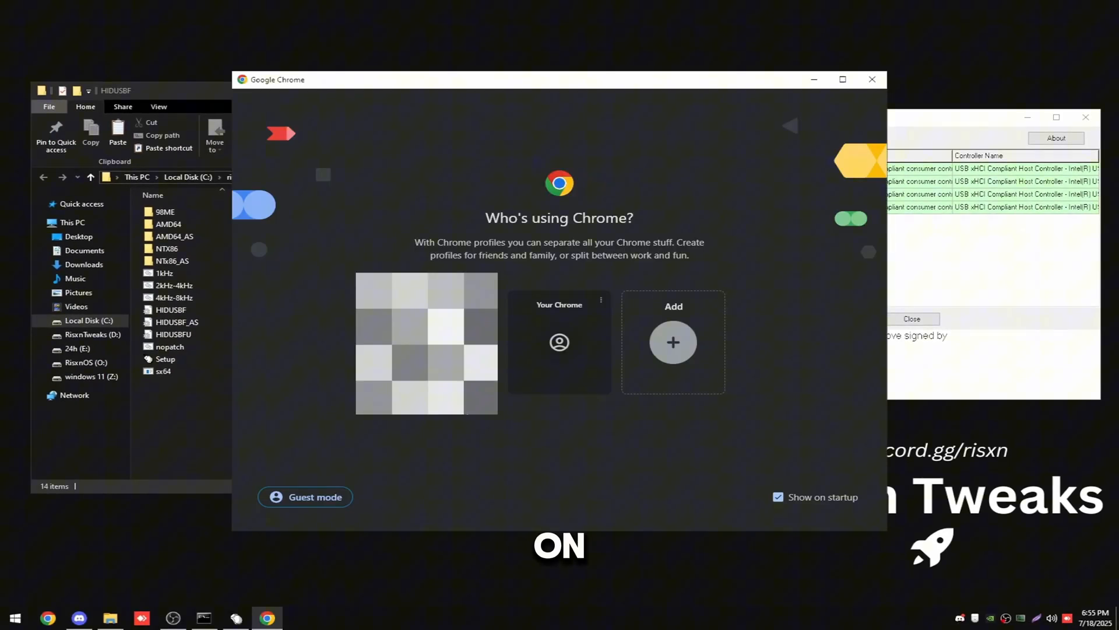
- Enter the Chrome profile and search 'what polling rate is the wooting 60he'
click(560, 342)
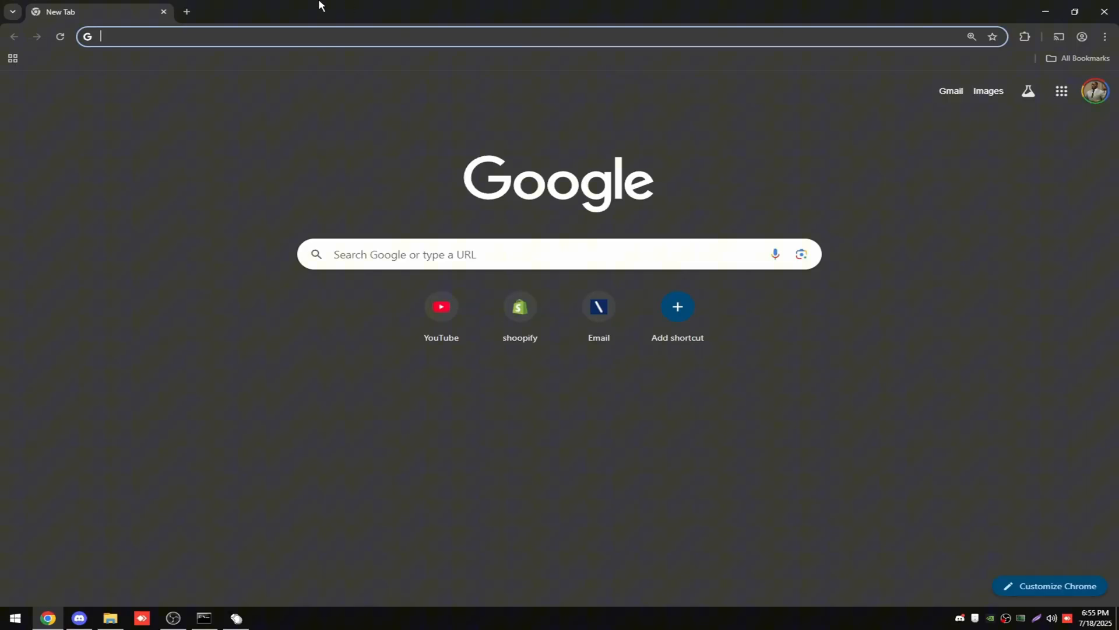
text(what polling rate is the wooting 60he)
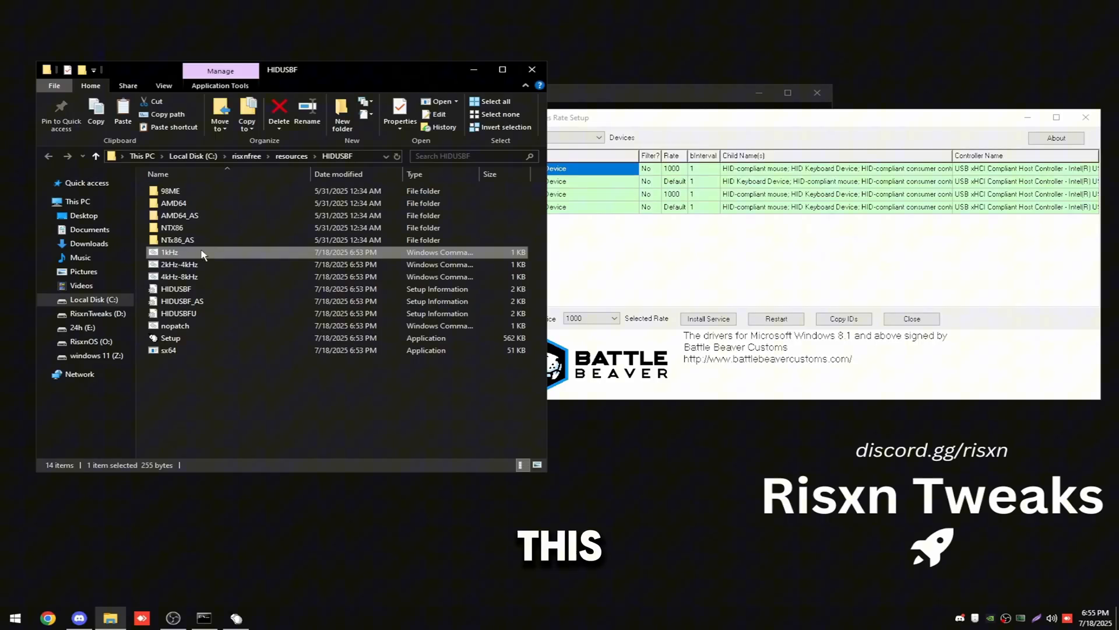
mouse_move(196, 256)
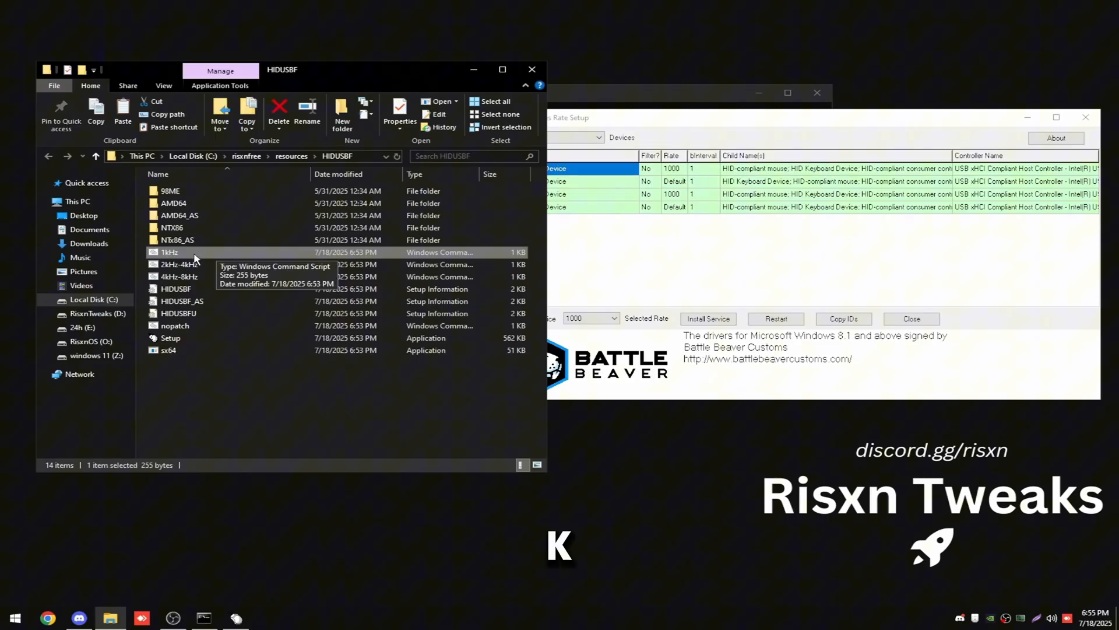
- Run the 1kHz HIDUSBF script as administrator, then select the 4kHz-8kHz script
right_click(169, 252)
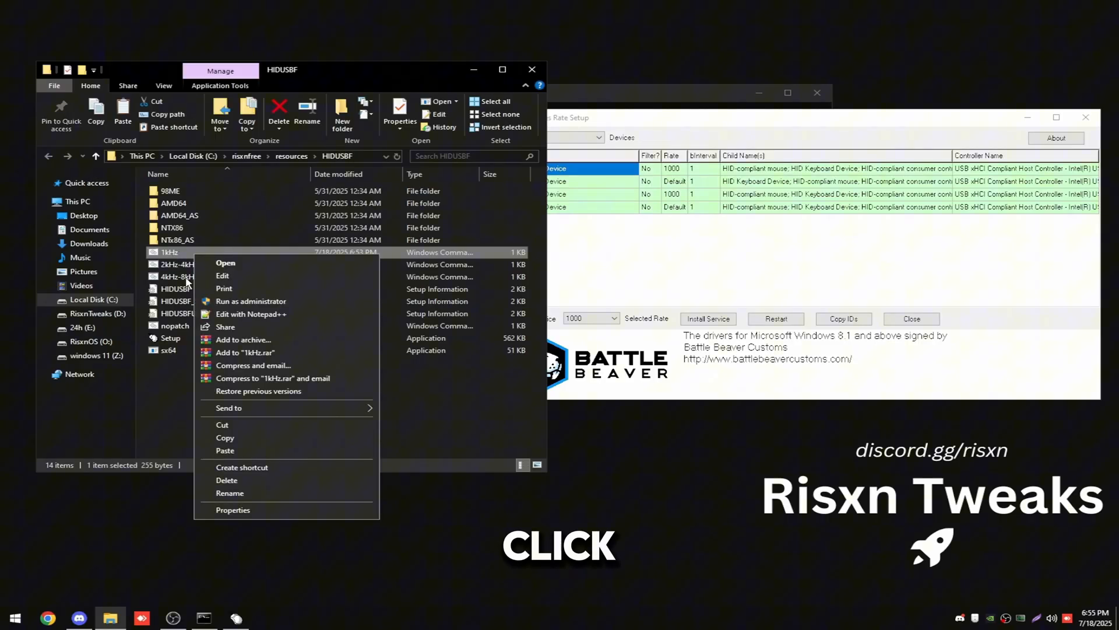
click(339, 422)
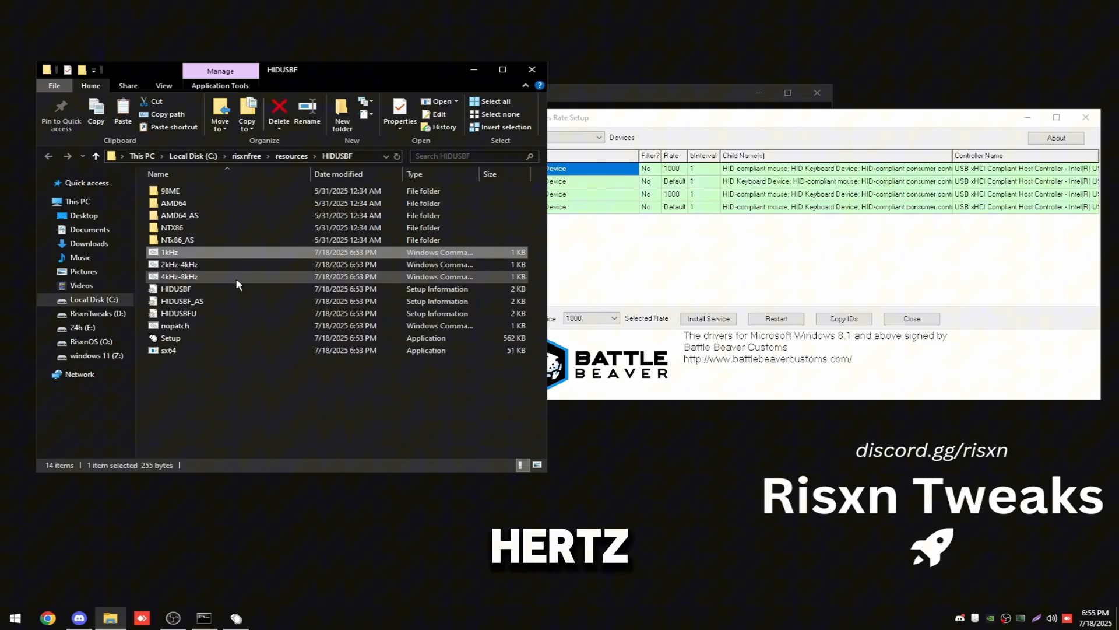
click(177, 276)
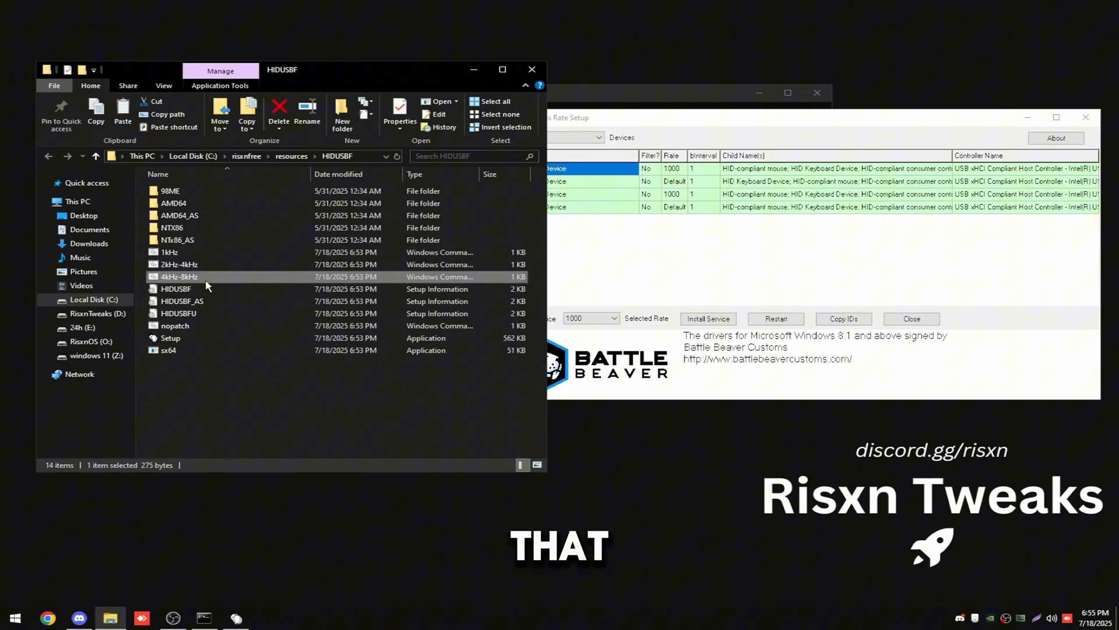
mouse_move(200, 265)
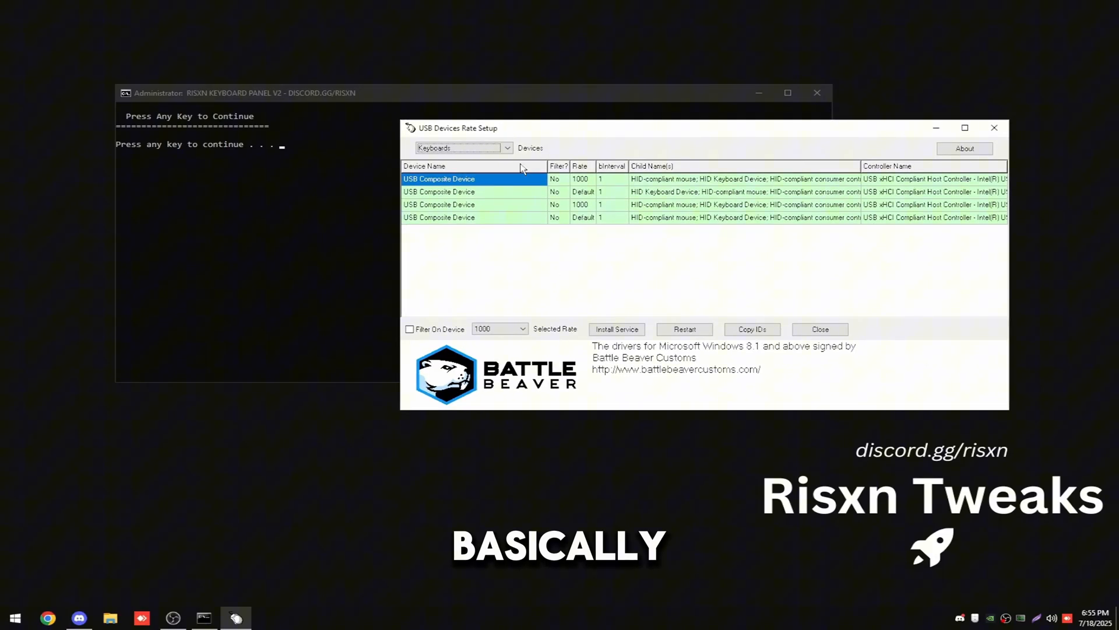
- Set the keyboard composite devices to rate 1000, install the service and close the tool
click(521, 329)
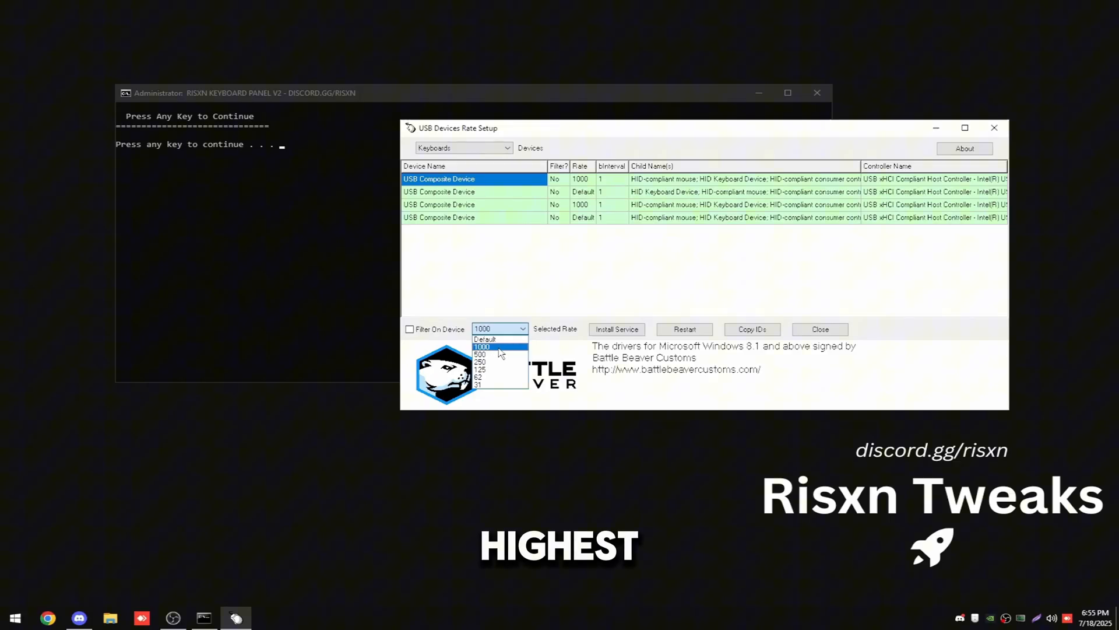
click(481, 346)
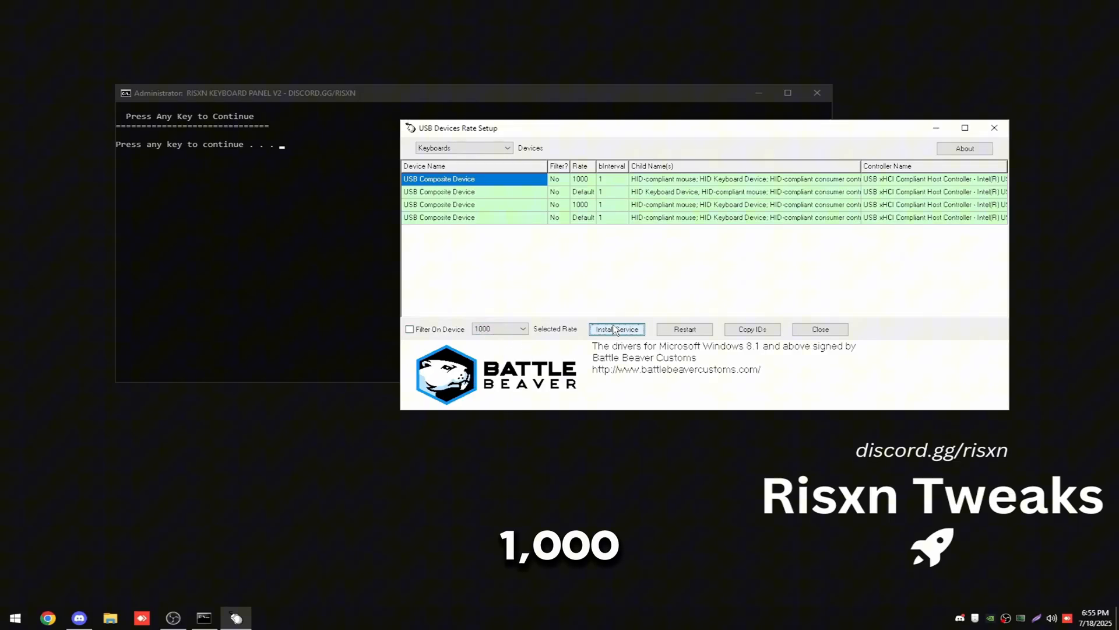
click(521, 329)
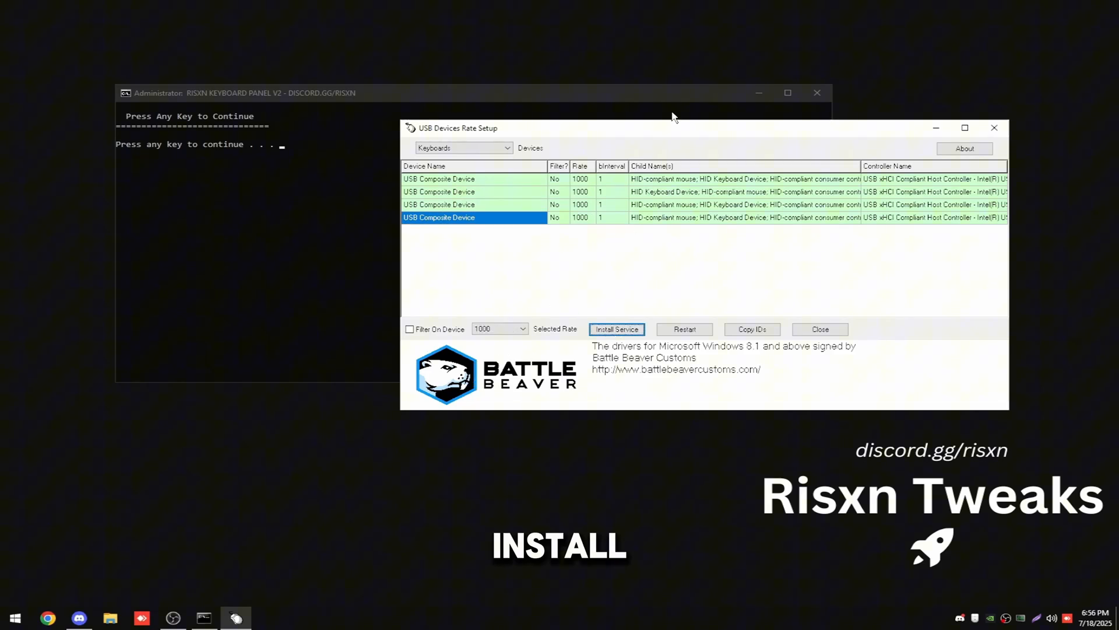
click(819, 329)
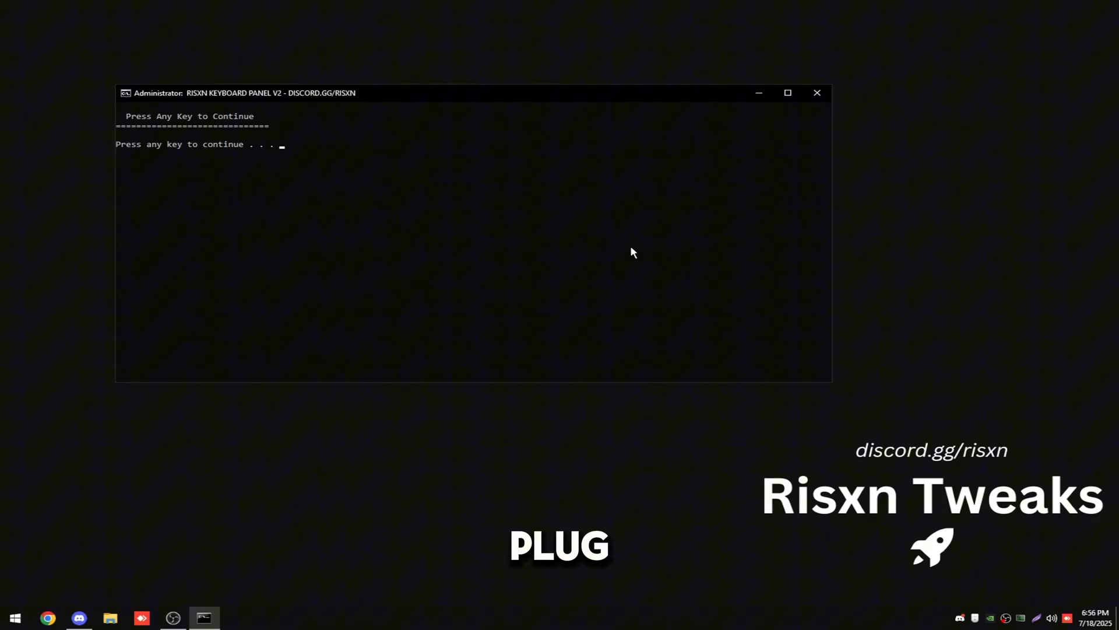
- Return to the panel menu and choose option 6, Selective Suspend
key(enter)
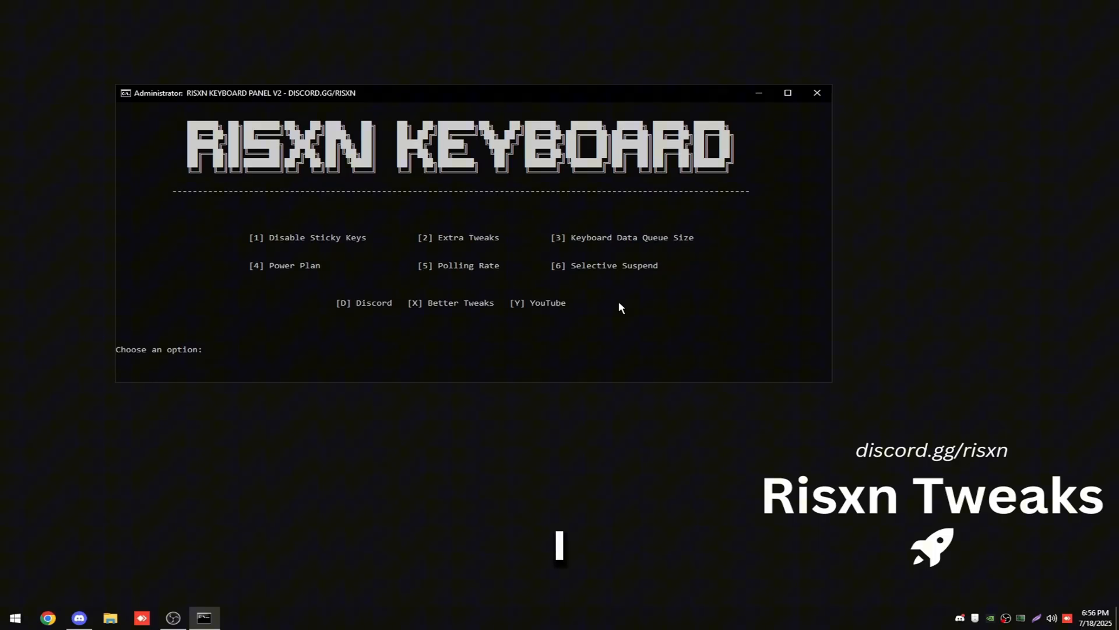
text(6)
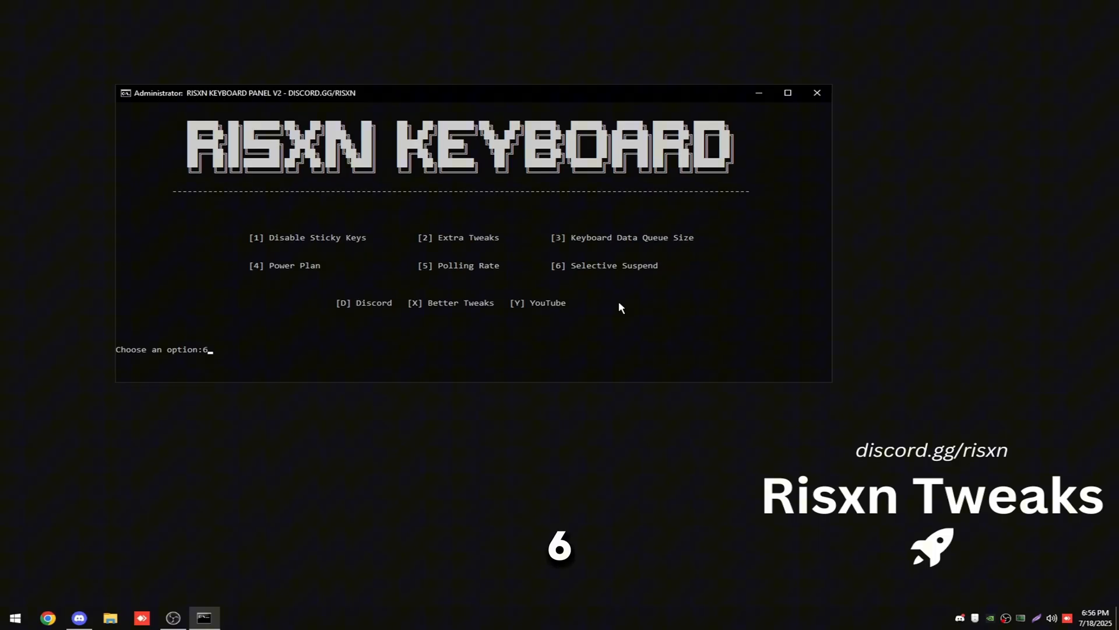